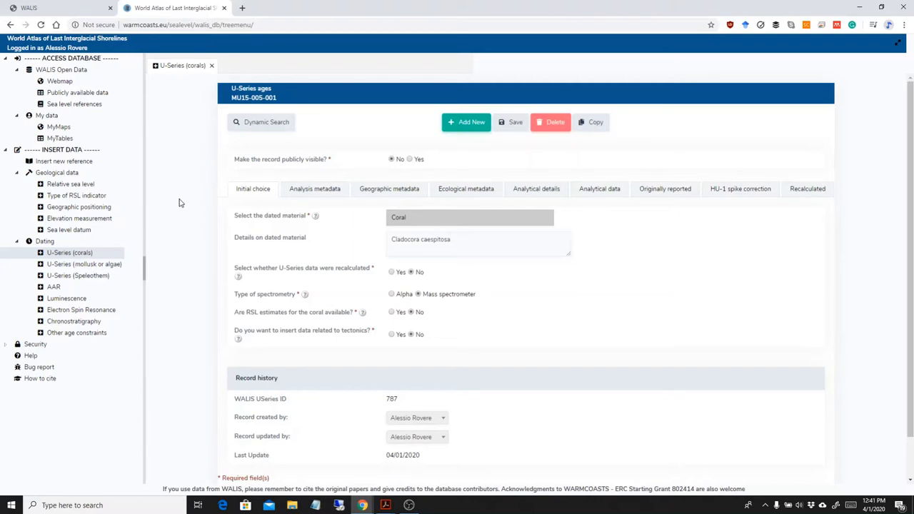
pyautogui.moveTo(263, 256)
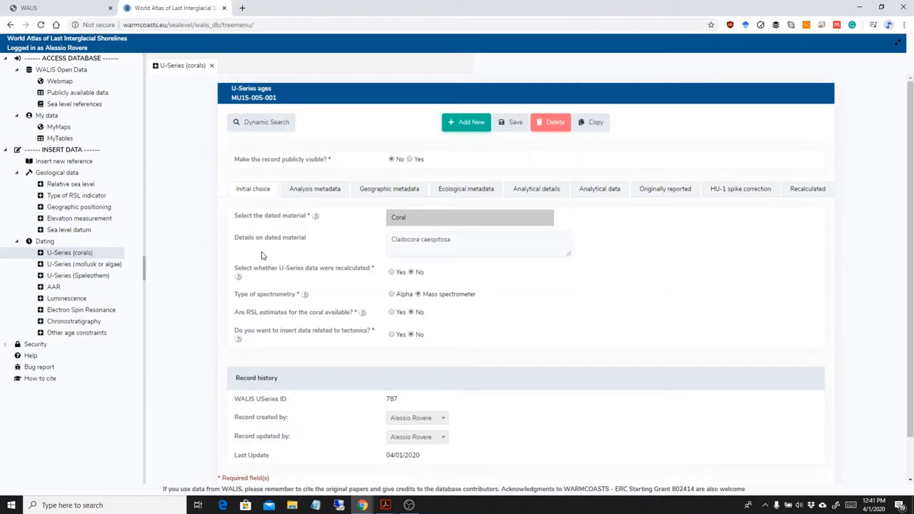
pyautogui.moveTo(592, 123)
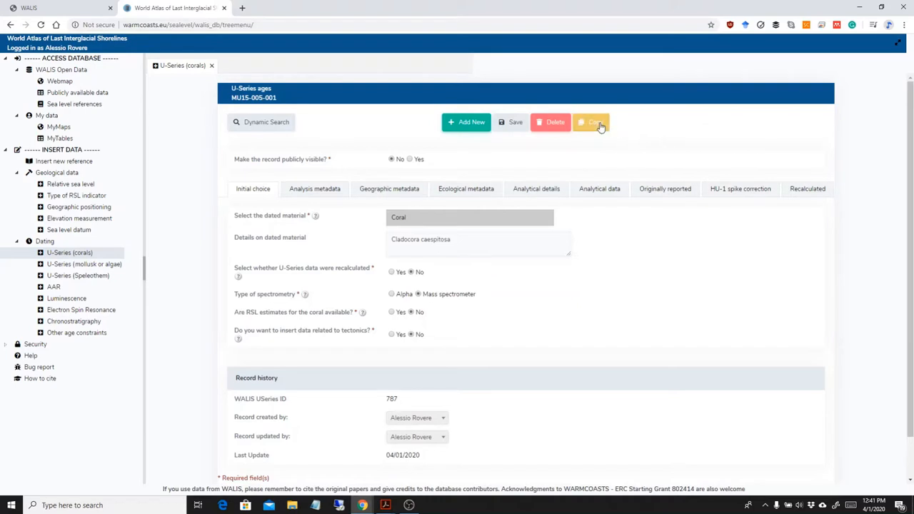
pyautogui.moveTo(594, 123)
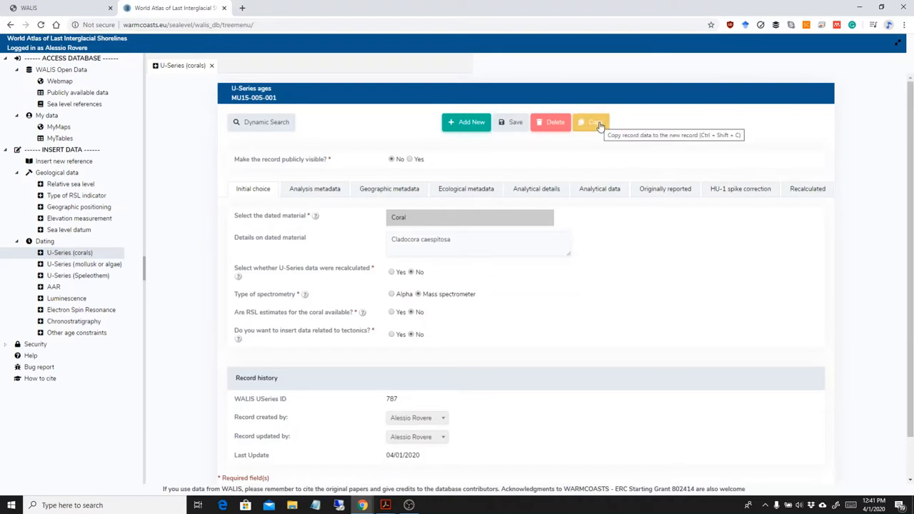
pyautogui.moveTo(654, 157)
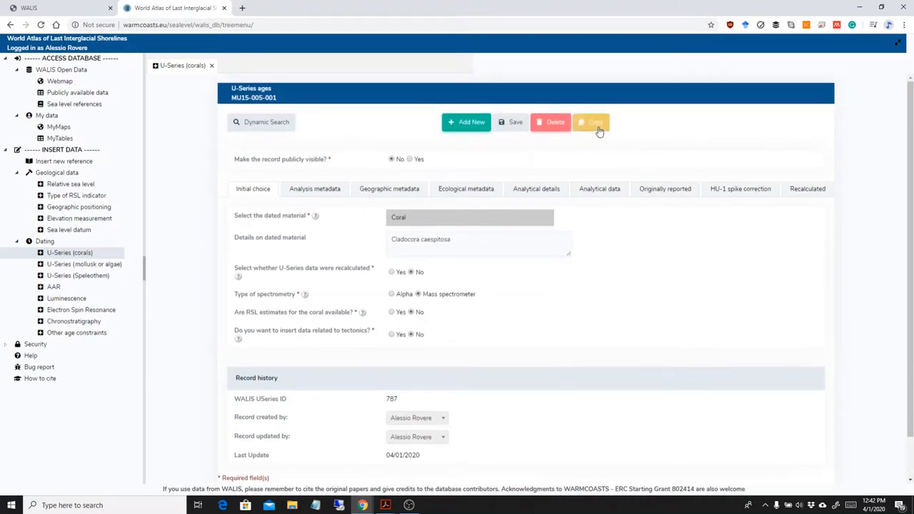
pyautogui.moveTo(594, 123)
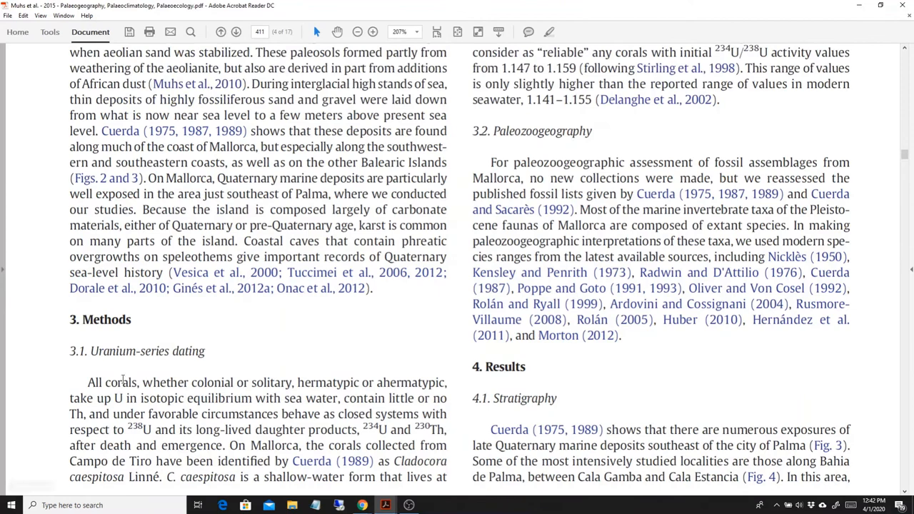
# Step: Switch to the Muhs et al. 2015 PDF to read section 3.1 on uranium-series dating
pyautogui.click(235, 31)
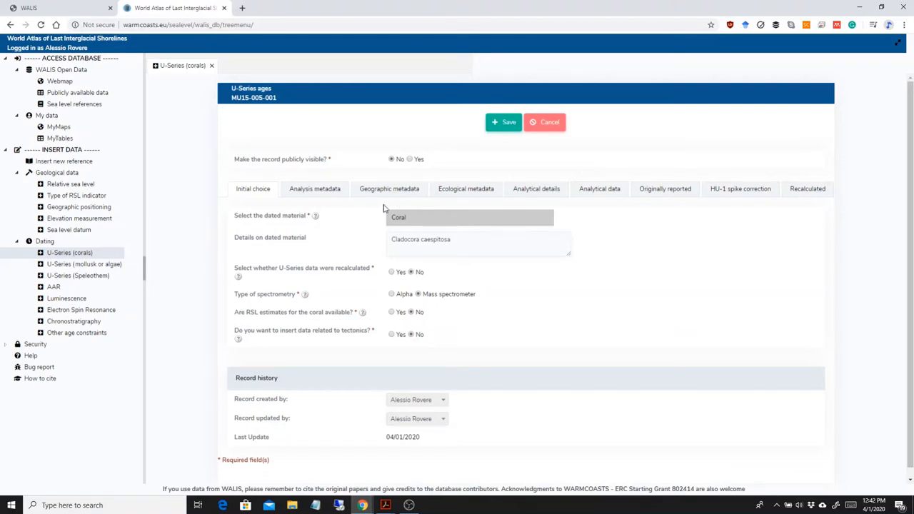
# Step: In Analysis metadata, set sample ID MU15-006, analysis ID MU15-006-001 and published ID MA-10
pyautogui.click(314, 188)
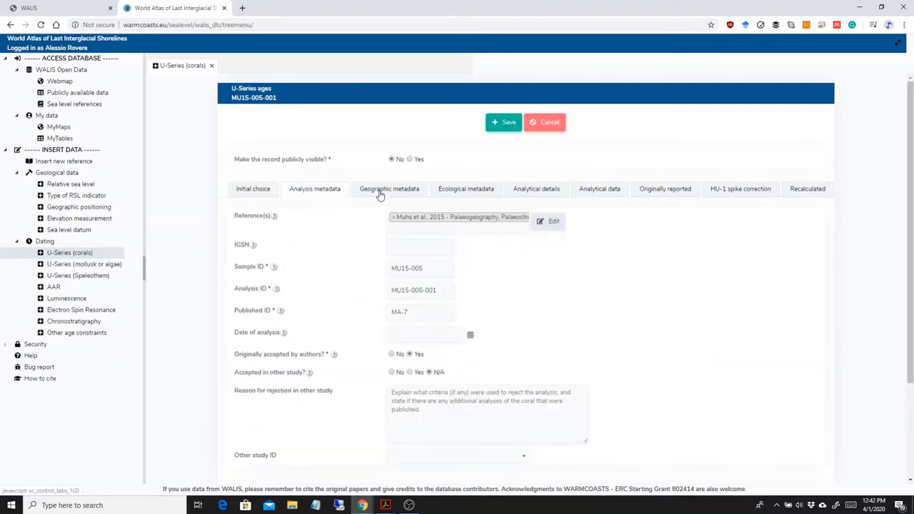
pyautogui.click(388, 188)
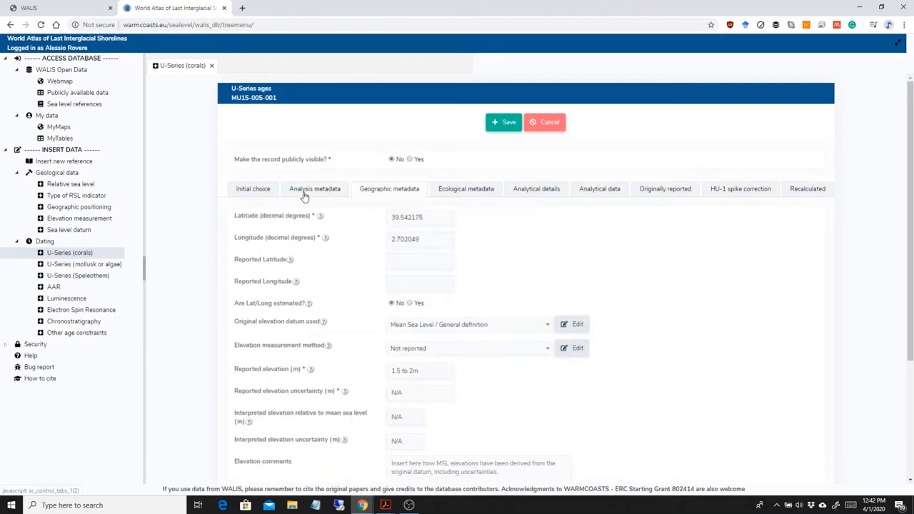
pyautogui.click(314, 188)
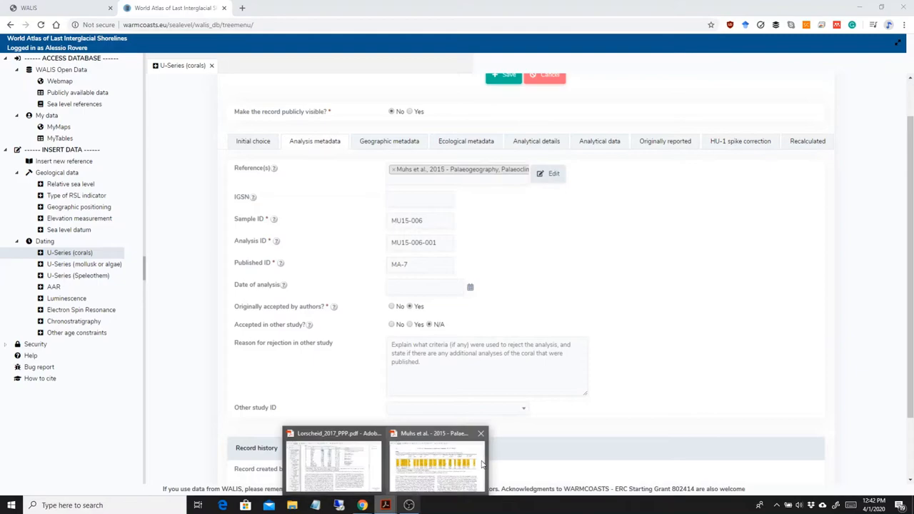
pyautogui.click(437, 464)
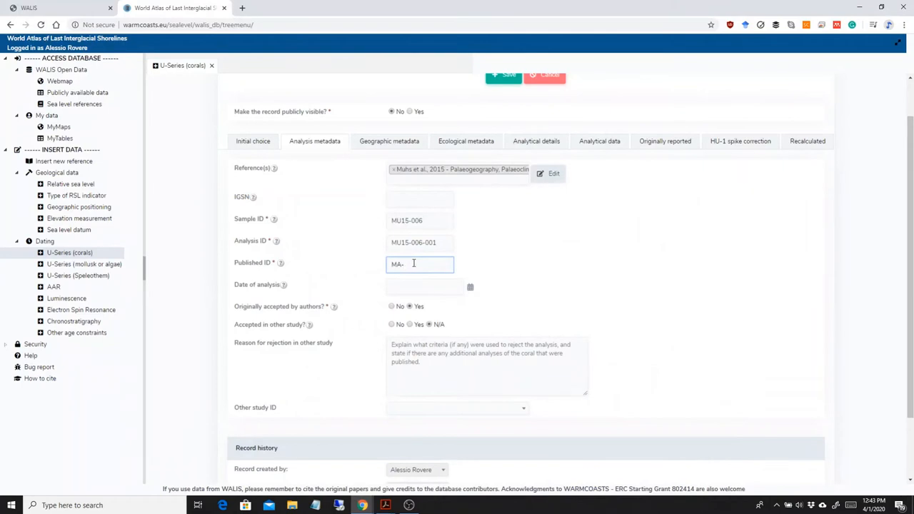
pyautogui.write('10')
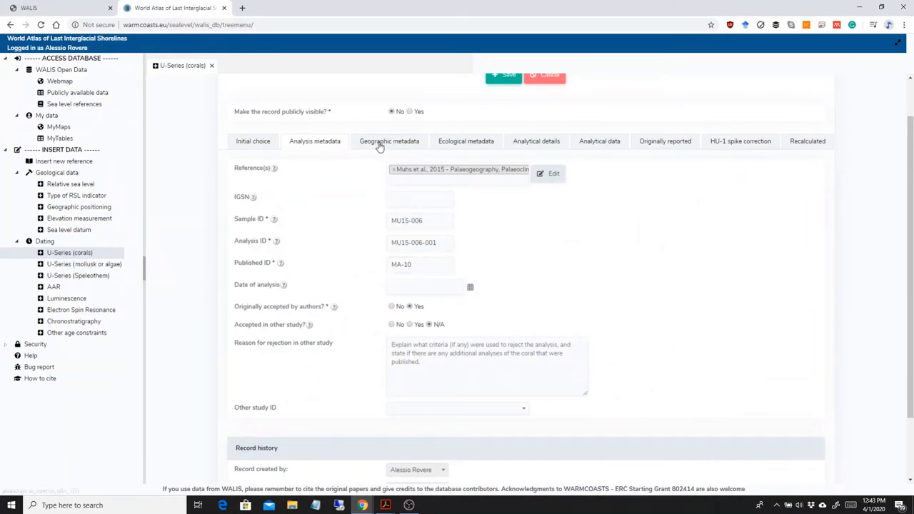
pyautogui.click(389, 142)
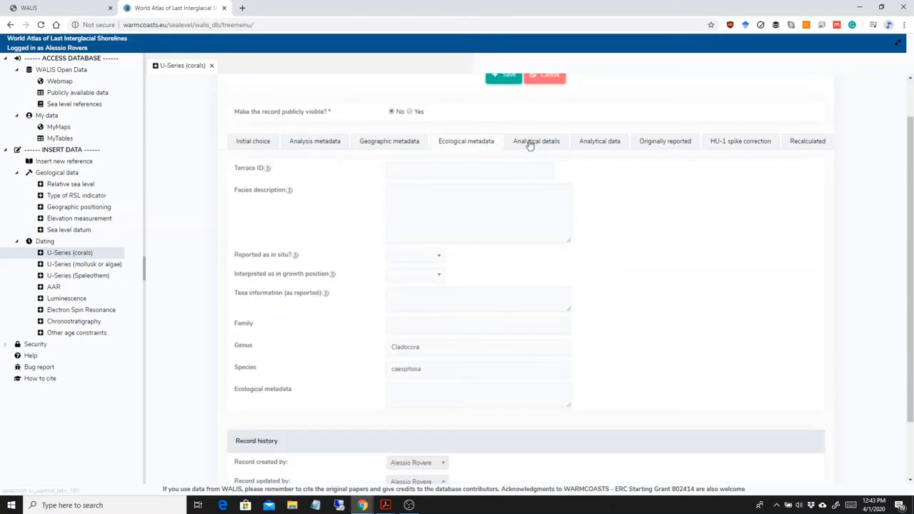
# Step: Review the inherited Analytical details fields without changing them
pyautogui.click(536, 142)
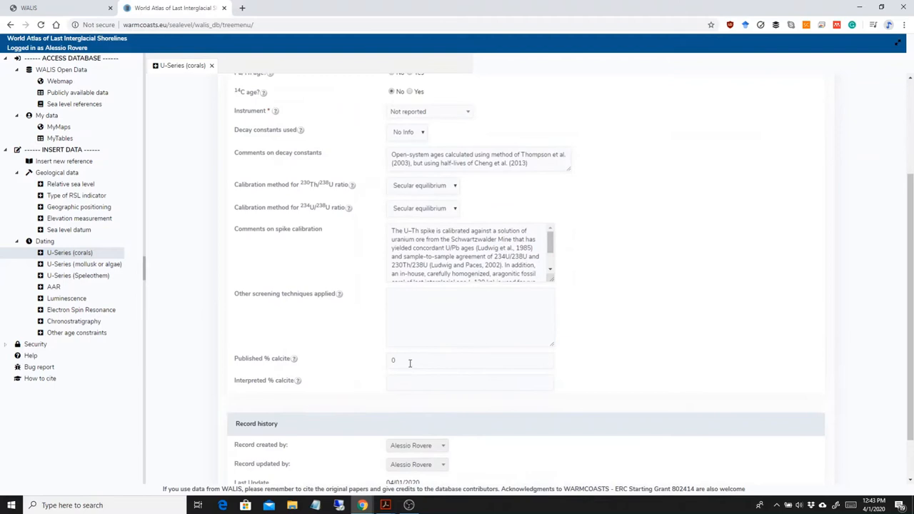
pyautogui.scroll(-3)
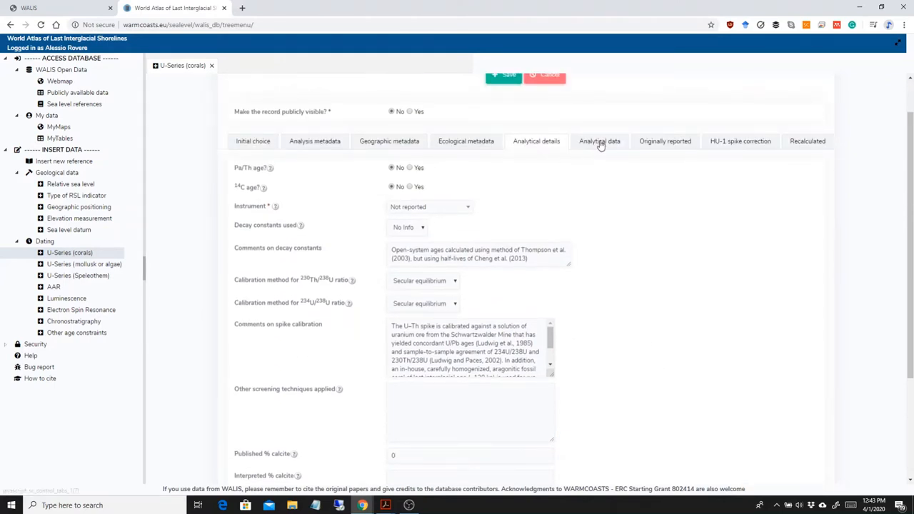
# Step: Enter 232Th 2.2 ppb, 230Th/238U ratio 3.787 and uranium concentration 3.71 ppm
pyautogui.click(600, 142)
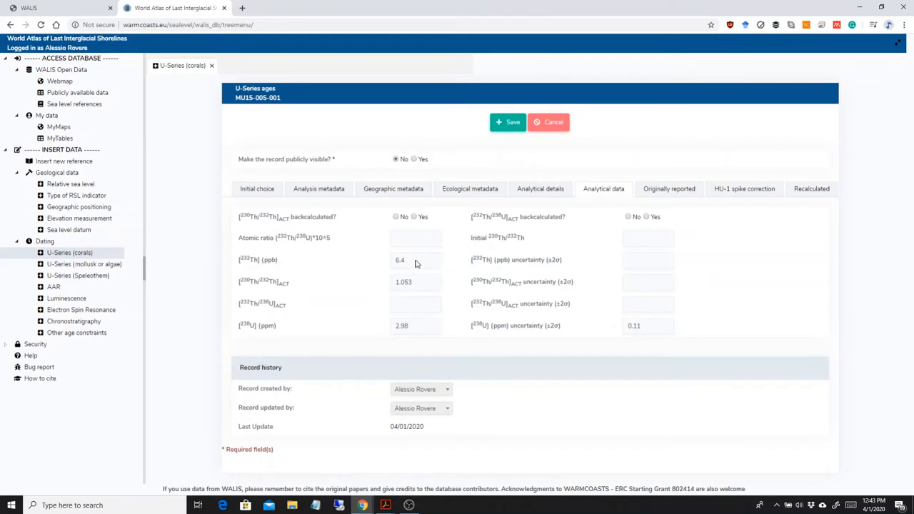
pyautogui.click(416, 237)
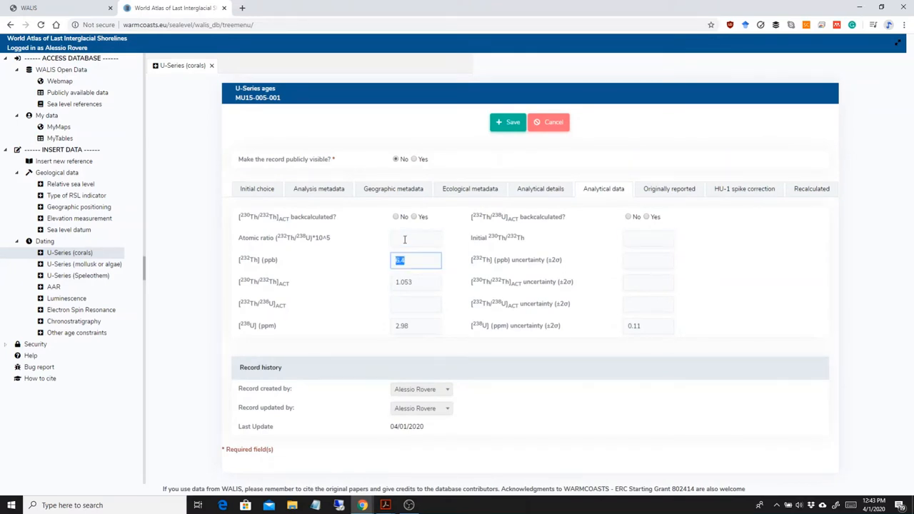
pyautogui.write('2.2')
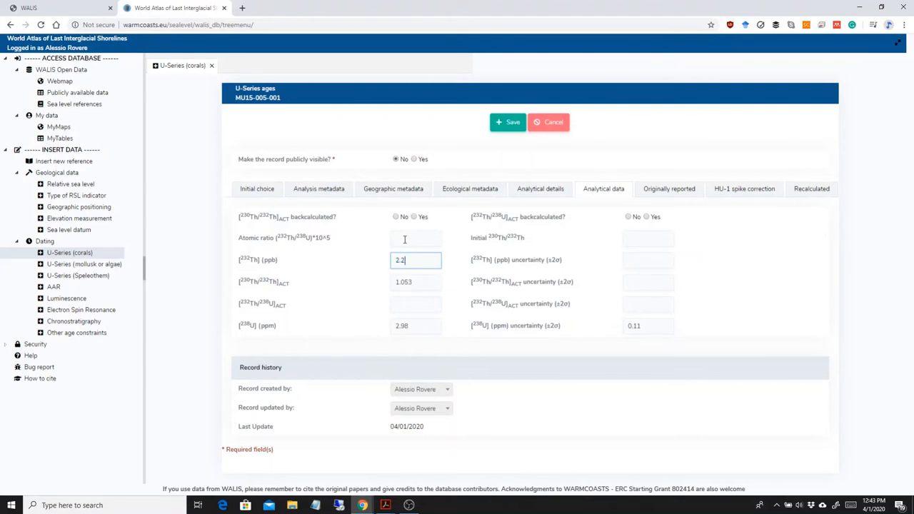
pyautogui.click(415, 282)
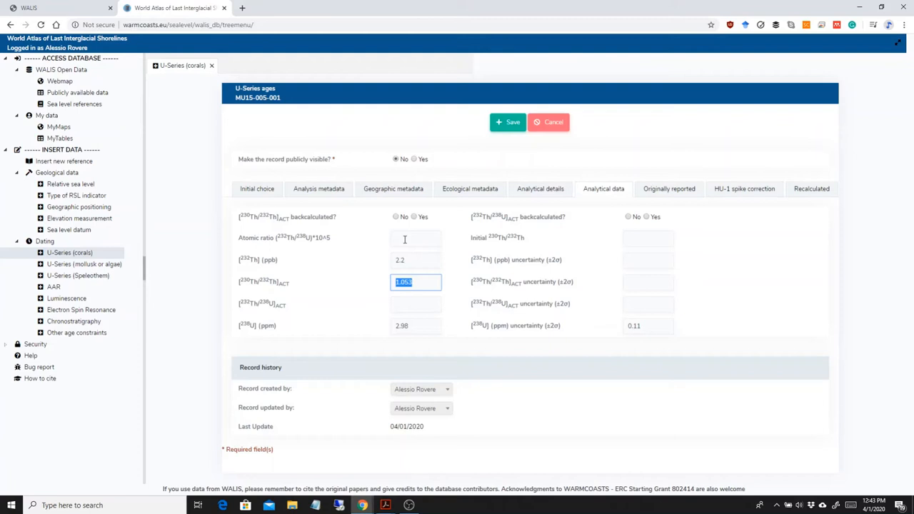
pyautogui.write('3.7')
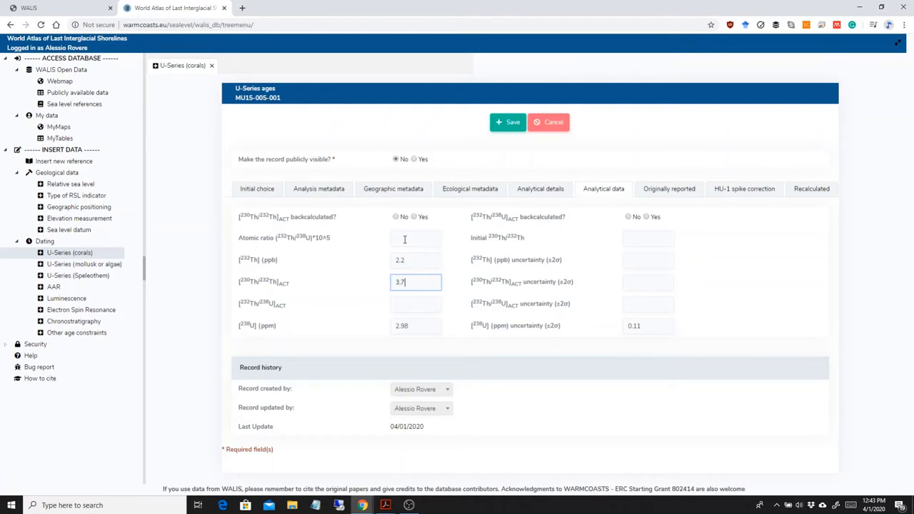
pyautogui.click(649, 281)
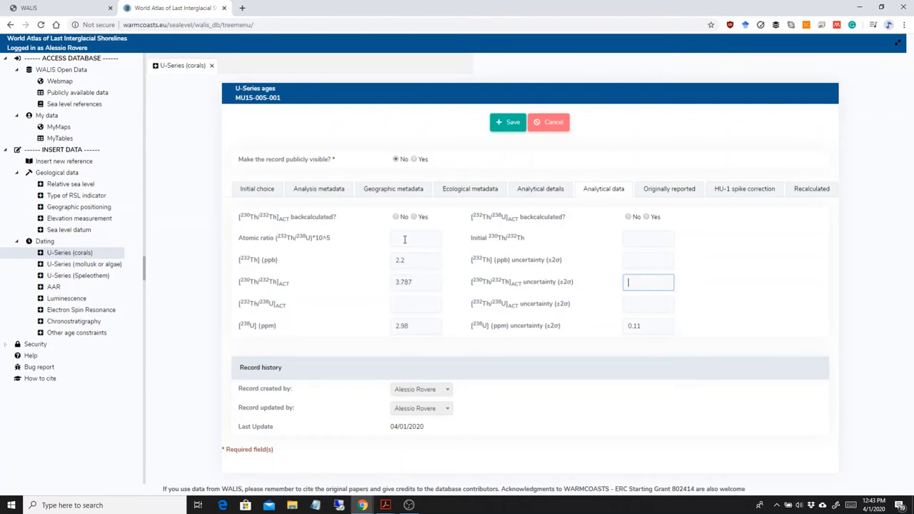
pyautogui.click(415, 325)
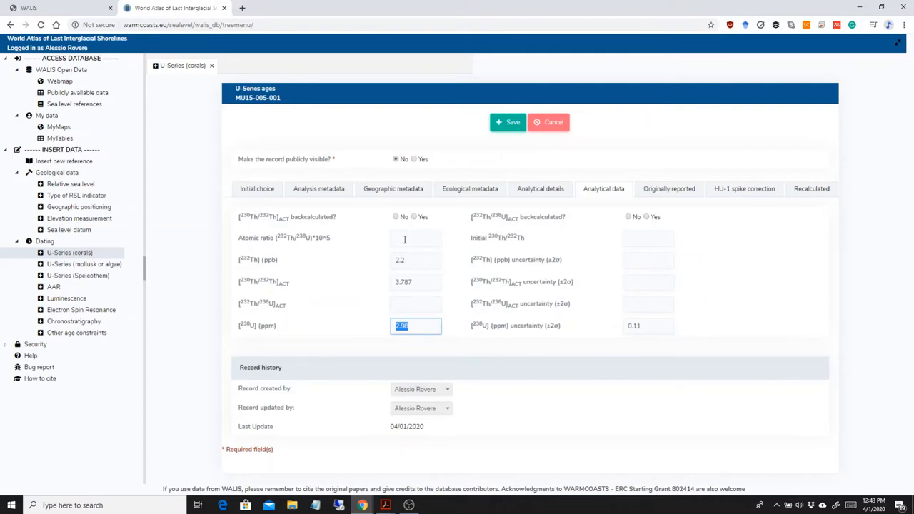
pyautogui.click(647, 326)
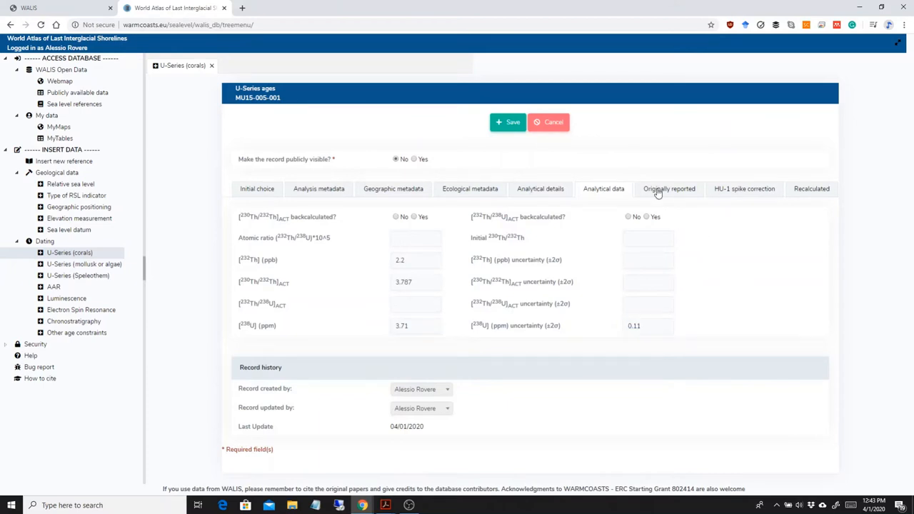
# Step: Overwrite the reported 230Th/238U ratio with 0.7515 ± 0.0018
pyautogui.click(666, 189)
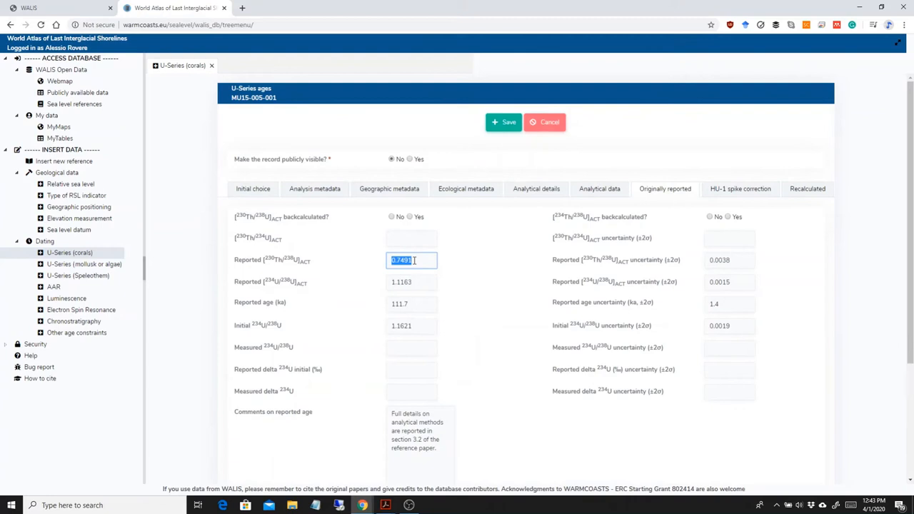
pyautogui.write('0')
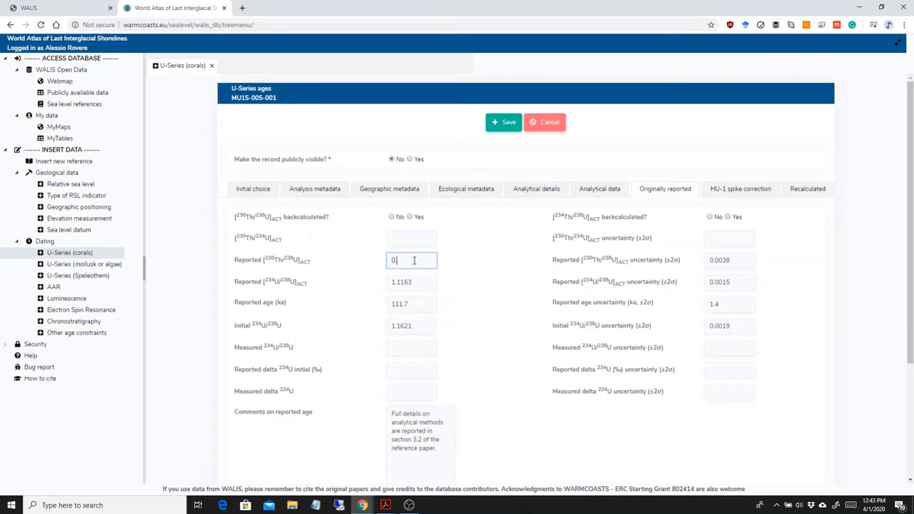
pyautogui.write('.7515')
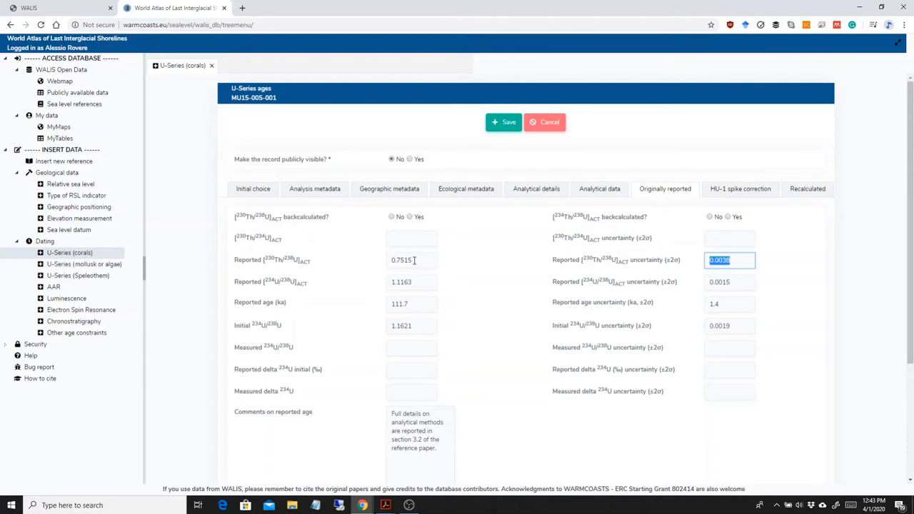
pyautogui.write('0.0018')
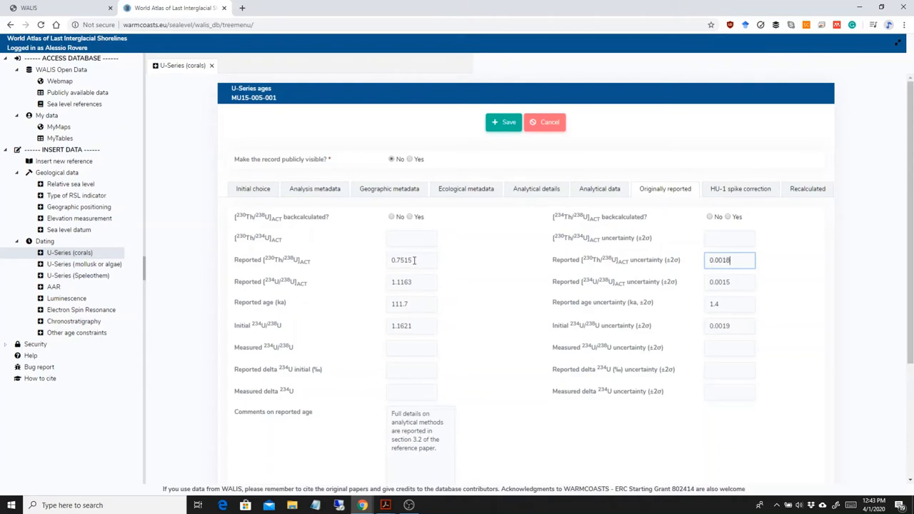
pyautogui.click(411, 282)
pyautogui.write('1.1074')
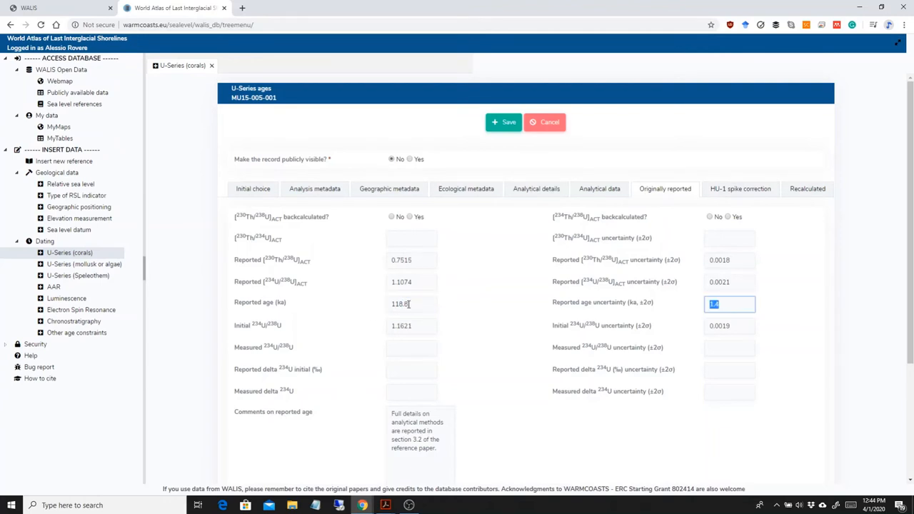
# Step: Set reported 234U/238U 1.1074, age 118.0 ± 1.6 ka and initial ratio 1.506
pyautogui.write('1')
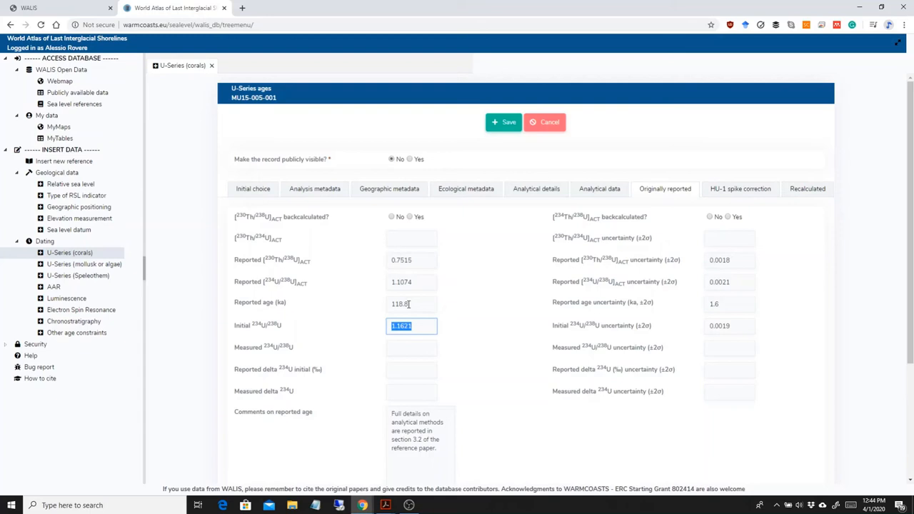
pyautogui.write('1.508')
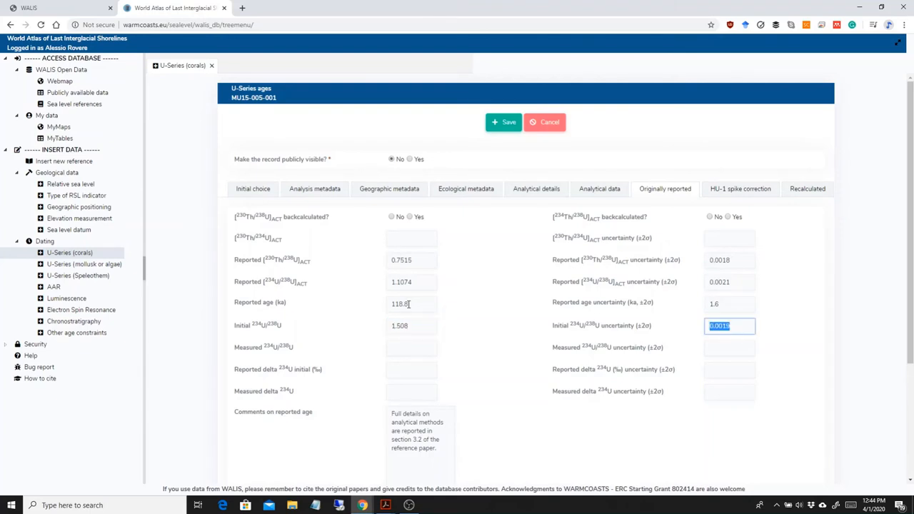
pyautogui.write('0.00')
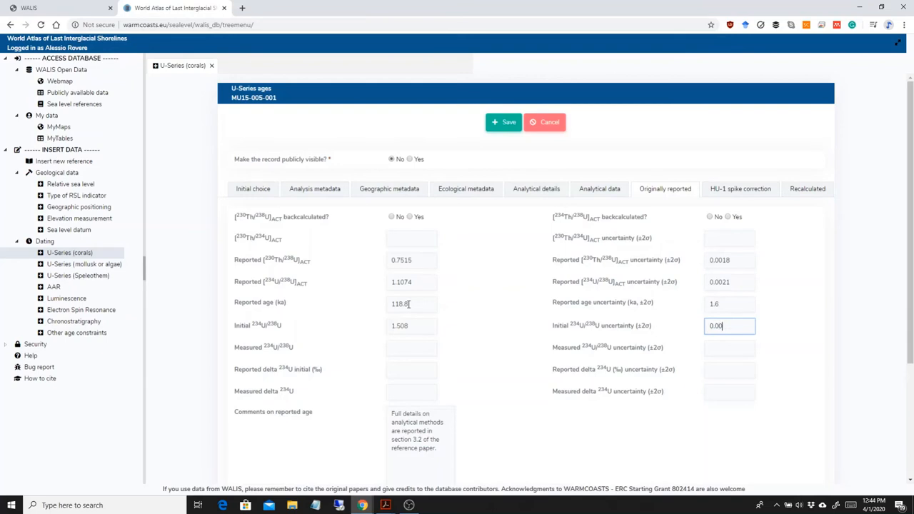
pyautogui.click(744, 188)
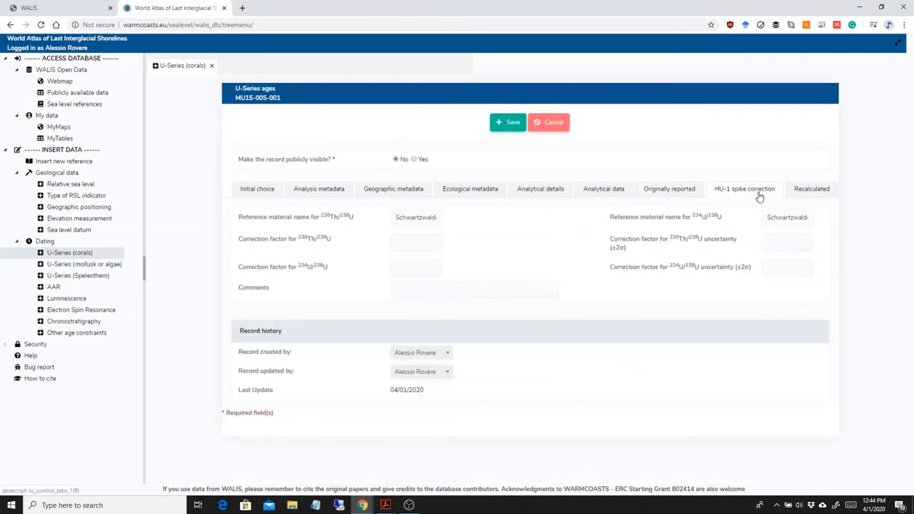
# Step: Save the new MU15-006-001 coral record and confirm its insertion
pyautogui.click(809, 188)
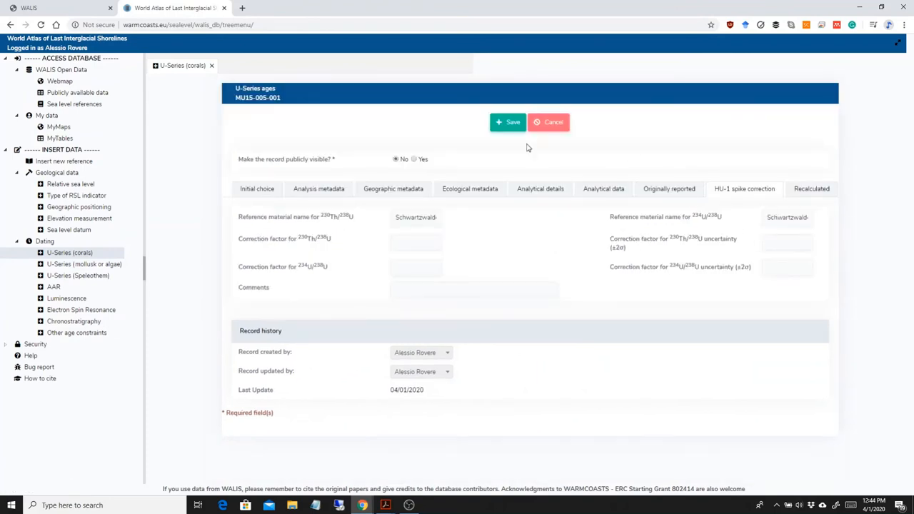
pyautogui.moveTo(508, 123)
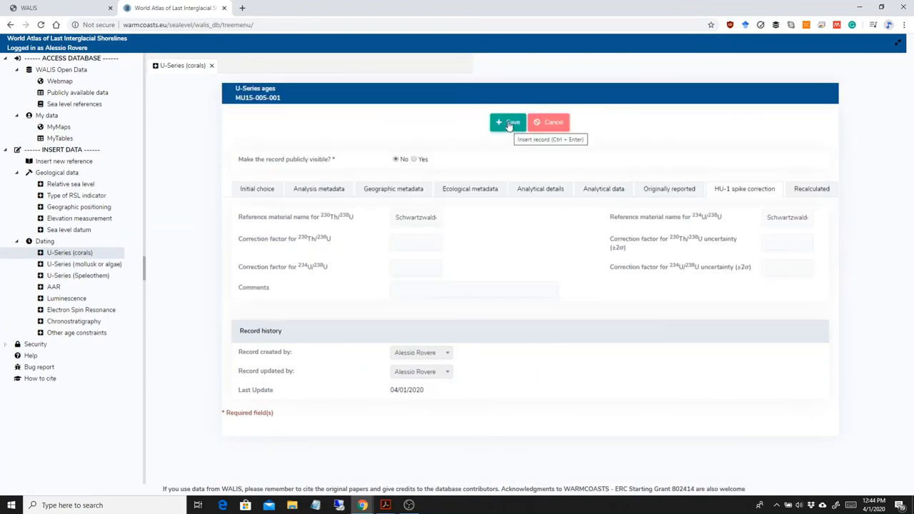
pyautogui.click(508, 123)
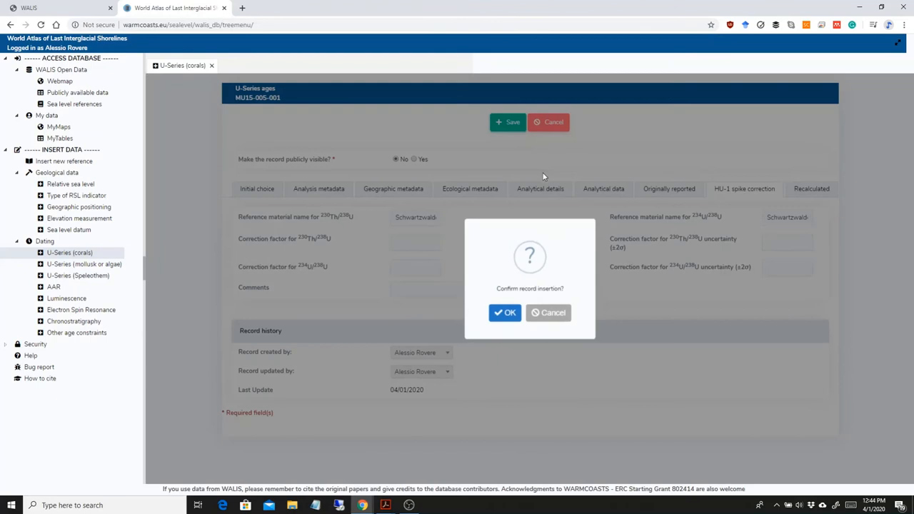
pyautogui.click(506, 313)
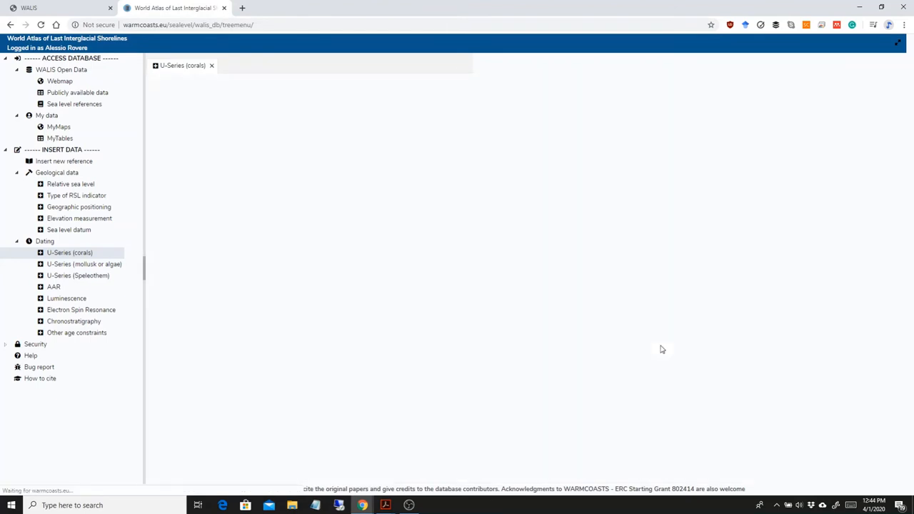